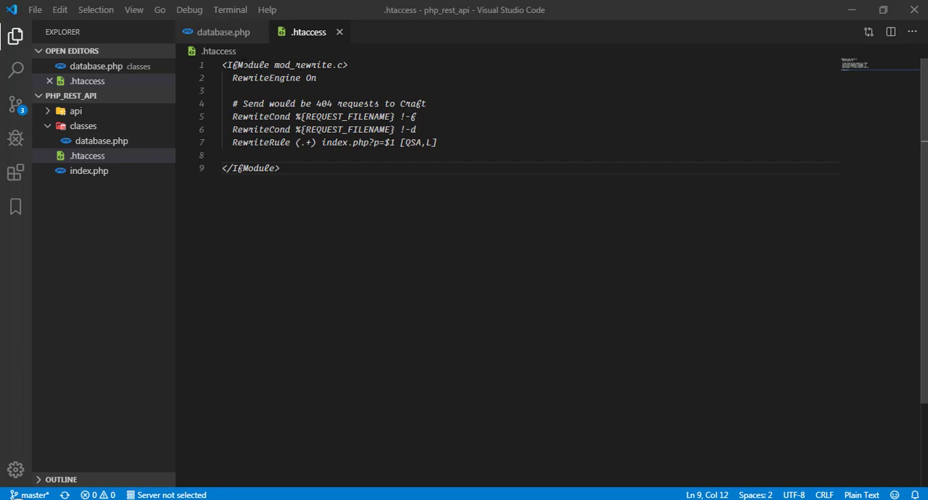
# - In database.php, add <?php and class DB with an empty private static connect() method
pyautogui.click(223, 32)
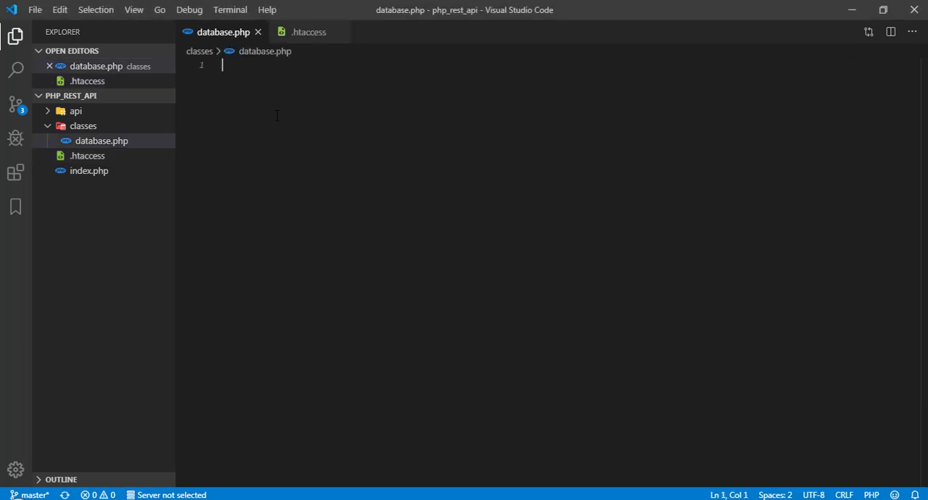
pyautogui.write('<?php')
pyautogui.write('class DB {')
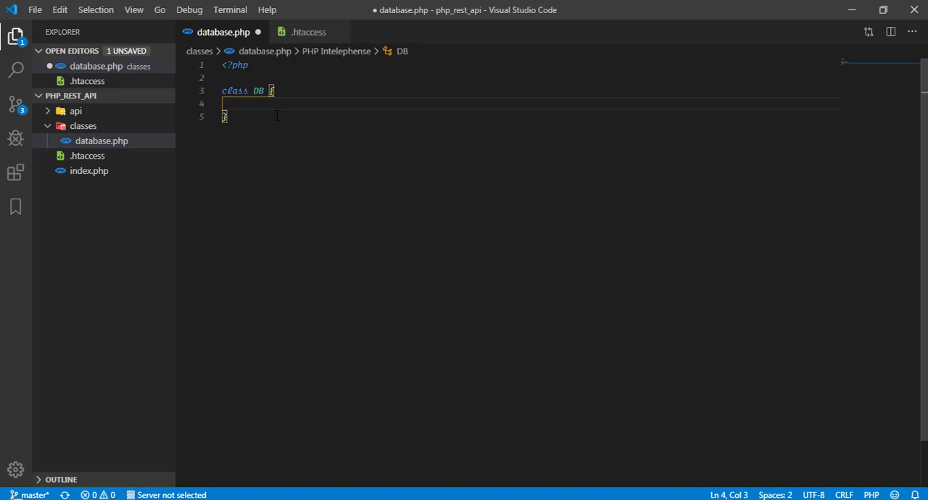
pyautogui.write('p')
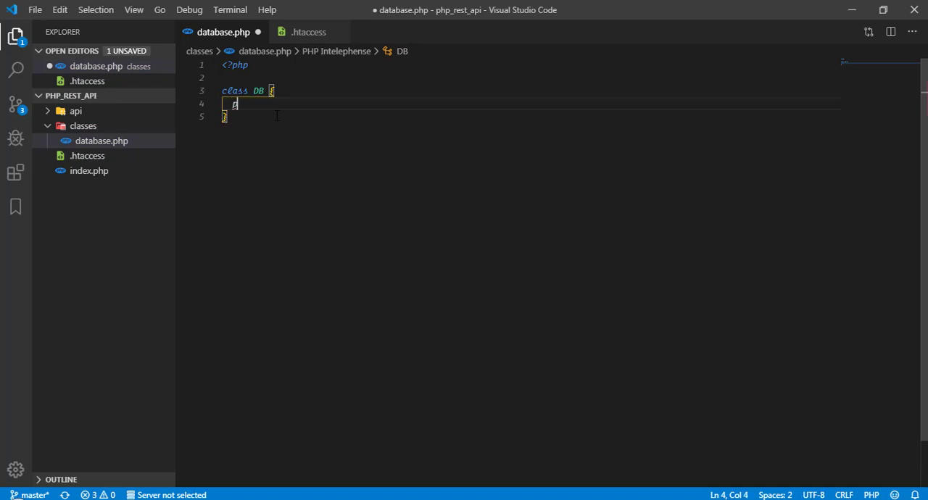
pyautogui.write('private static')
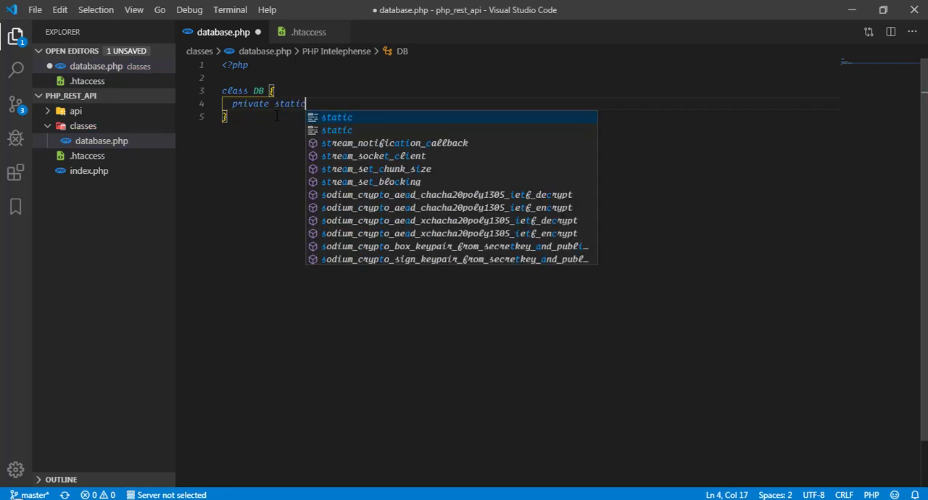
pyautogui.write('function c')
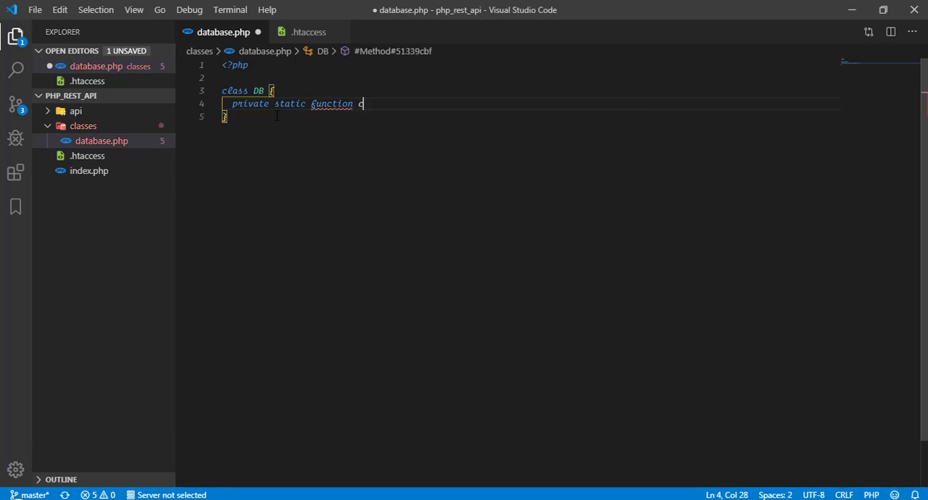
pyautogui.write('onnect()')
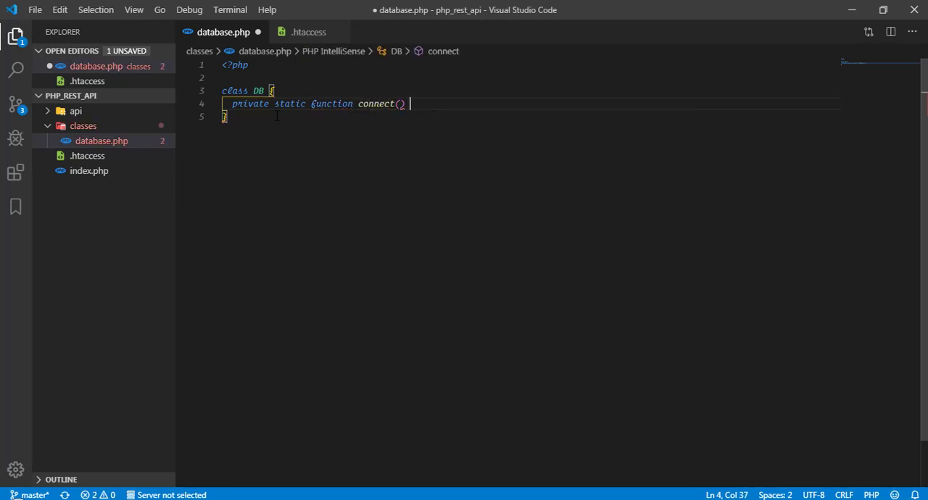
pyautogui.write('{')
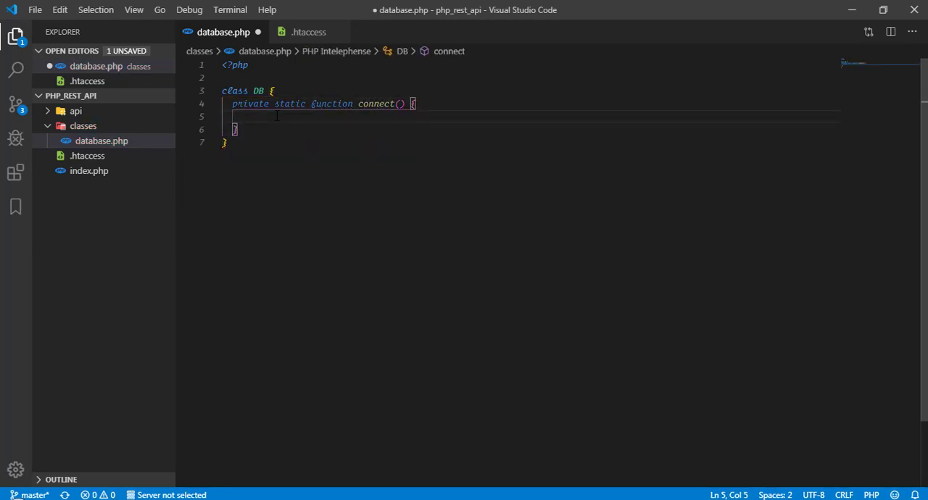
# - Assign $pdo = new PDO for MySQL host localhost, database phpapi, user root
pyautogui.write('$pdo = new')
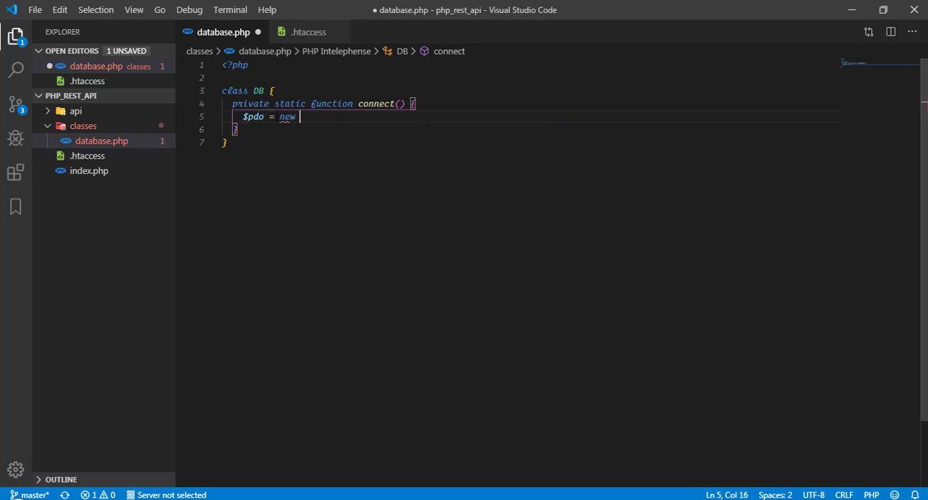
pyautogui.write('PDO()')
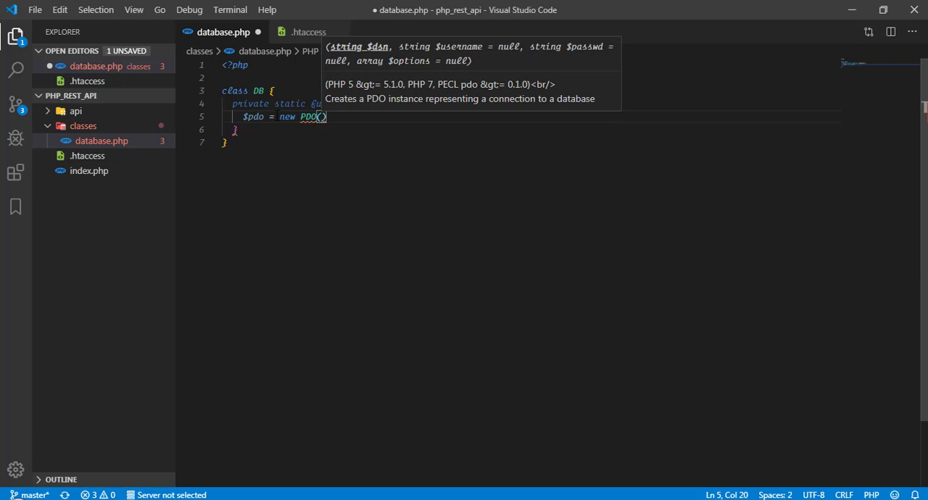
pyautogui.write("'', '',")
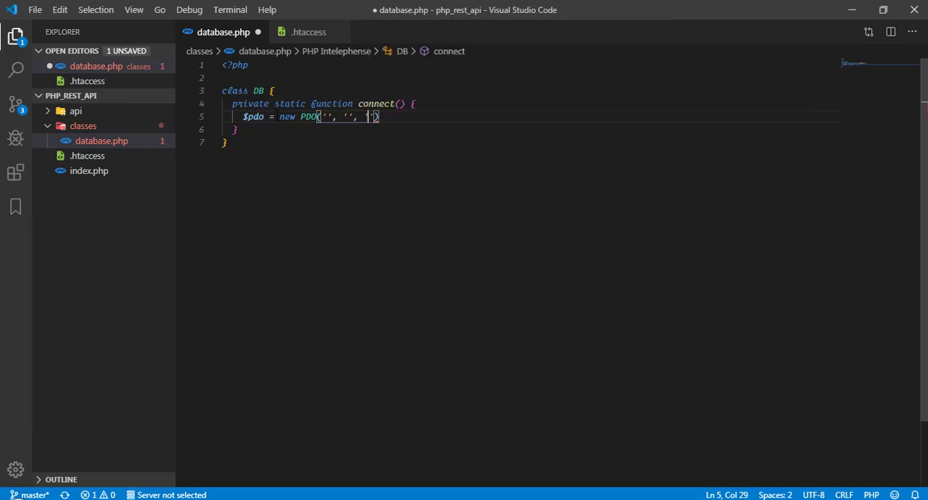
pyautogui.write("''")
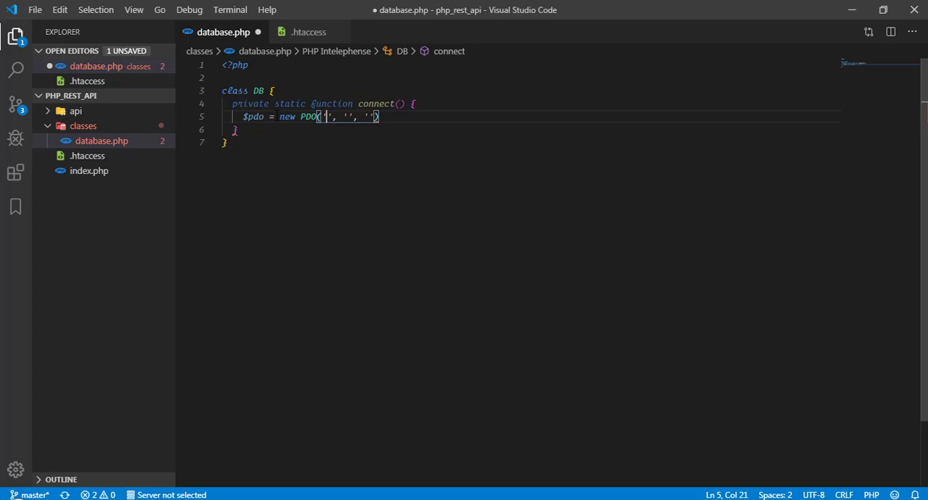
pyautogui.write('mysql')
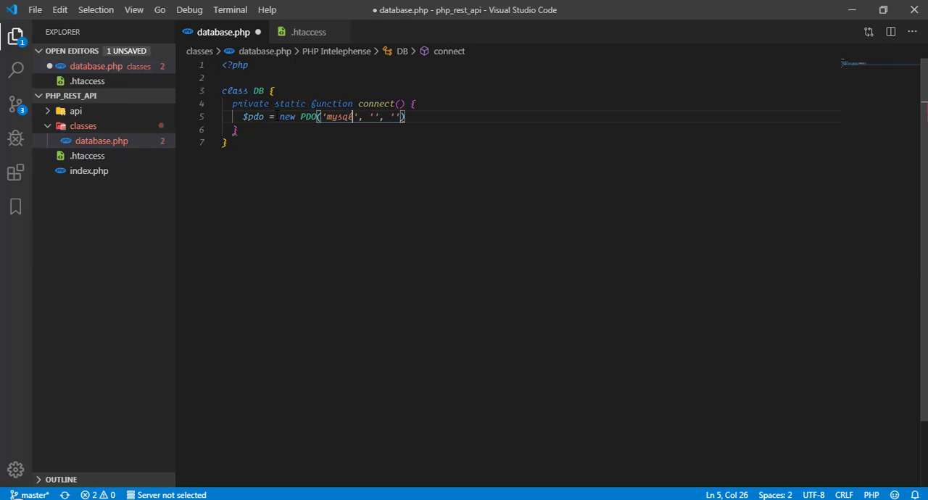
pyautogui.write(':host')
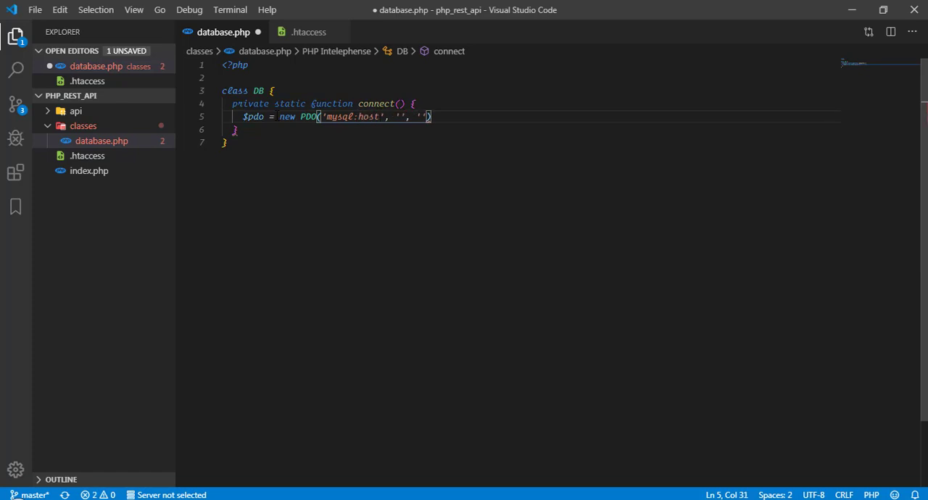
pyautogui.write('=')
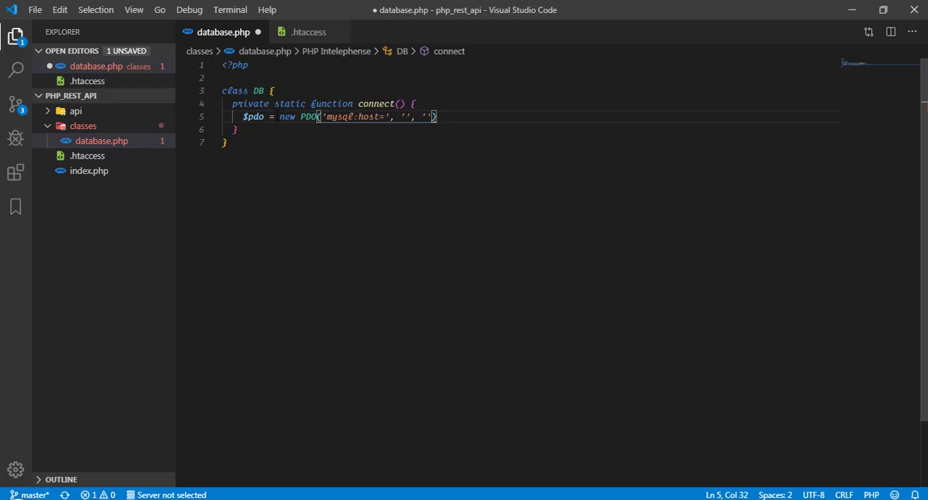
pyautogui.write('localhost;dbname=')
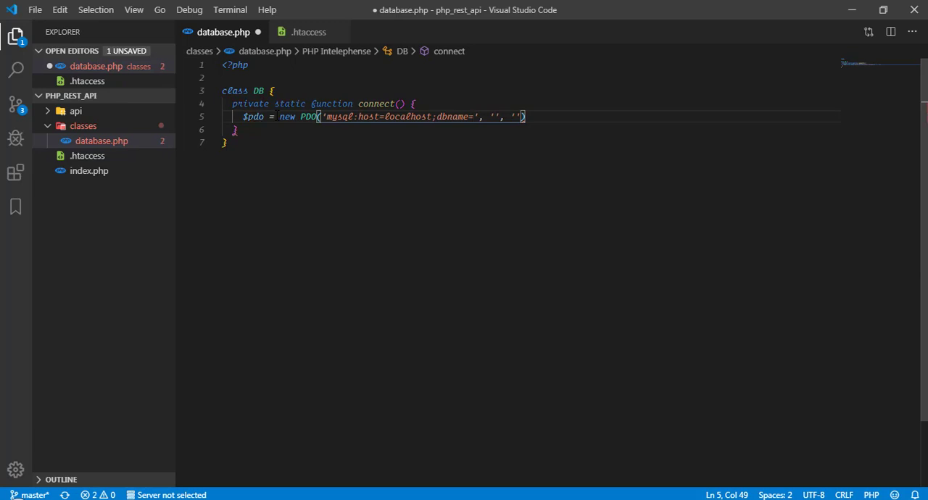
pyautogui.write('phpapi')
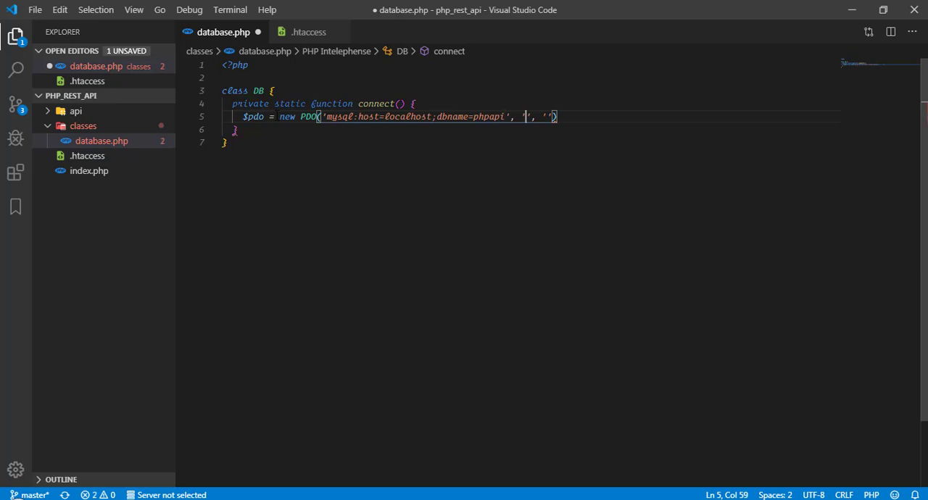
pyautogui.write('r')
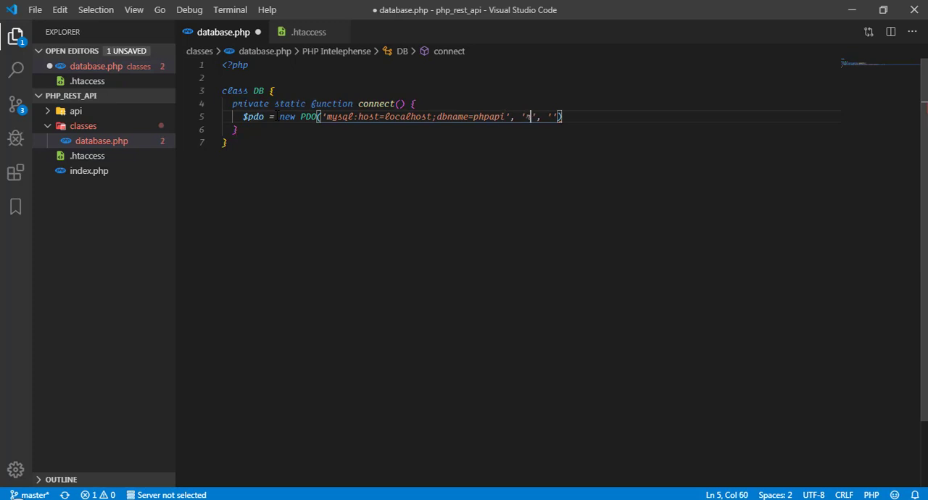
pyautogui.write('oot')
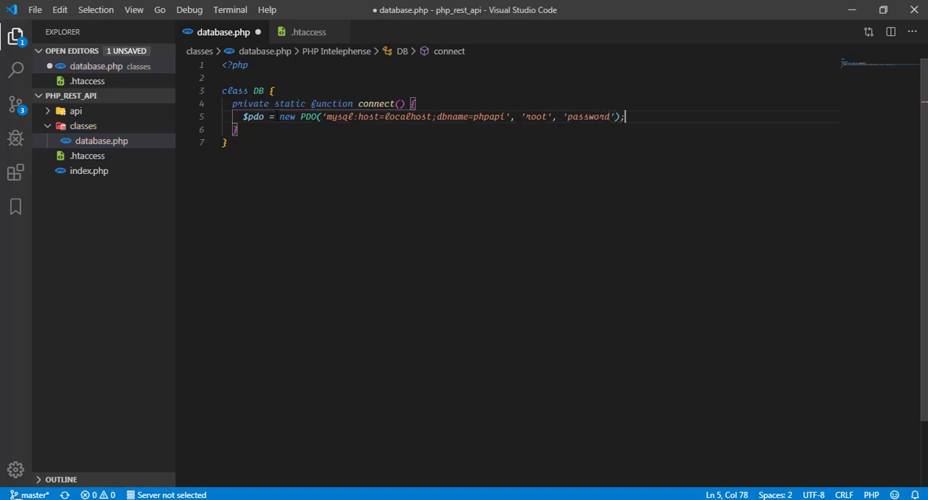
# - Set PDO::ATTR_ERRMODE to PDO::ERRMODE_EXCEPTION on $pdo, then return $pdo from connect()
pyautogui.press('Enter')
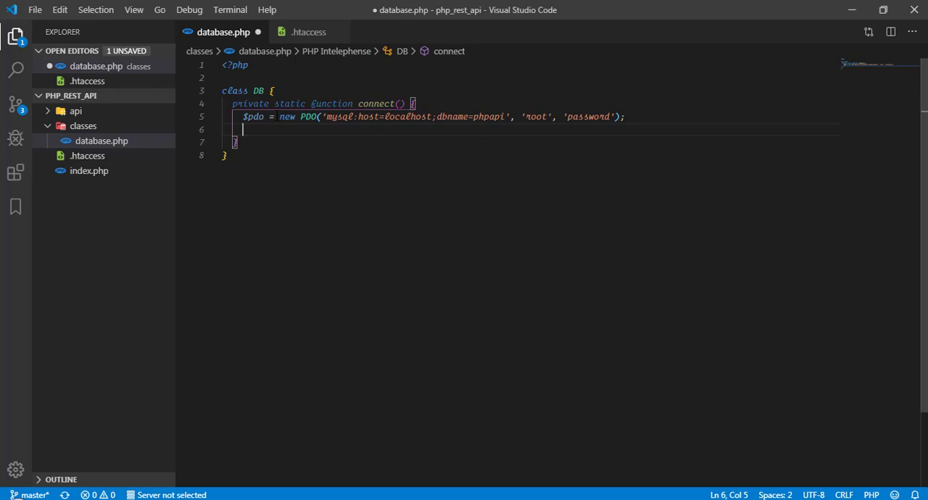
pyautogui.write('$pdo->setAttribute(')
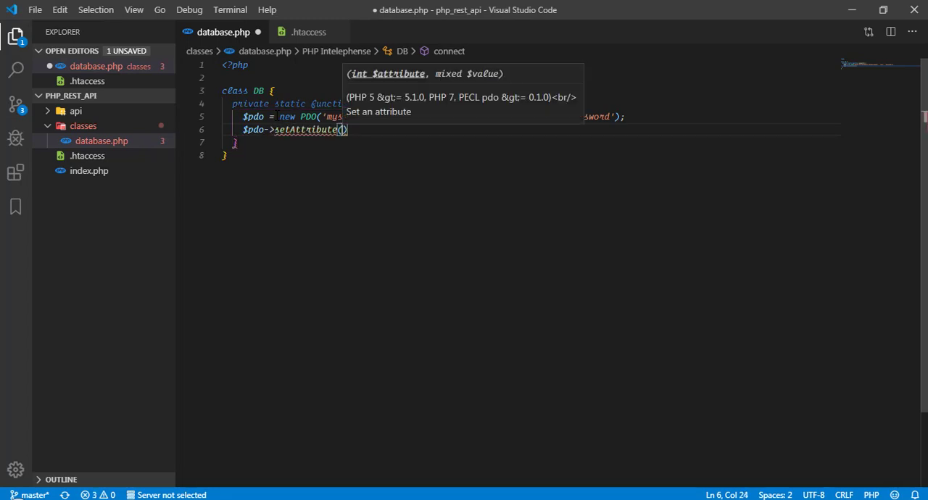
pyautogui.write('PDO:')
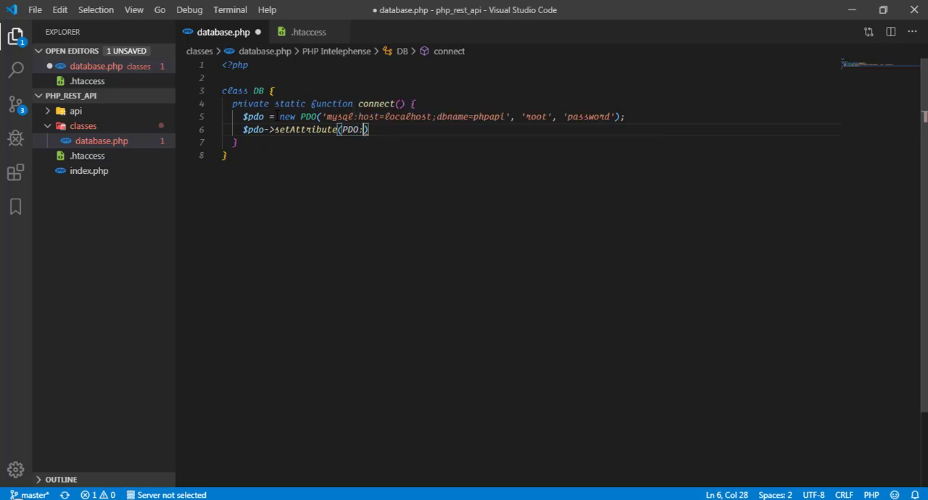
pyautogui.write(':ATTR_ERRMODE,')
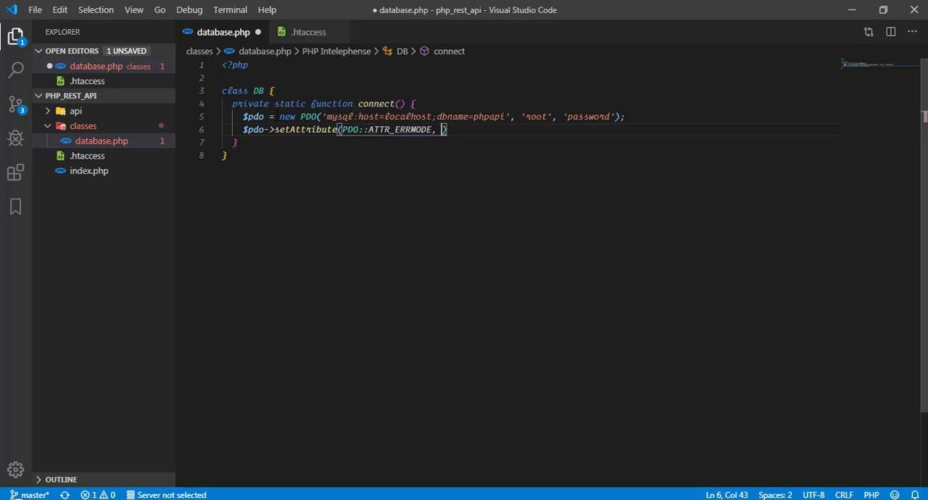
pyautogui.write('PDO::ERRMODE_EXCEPTION')
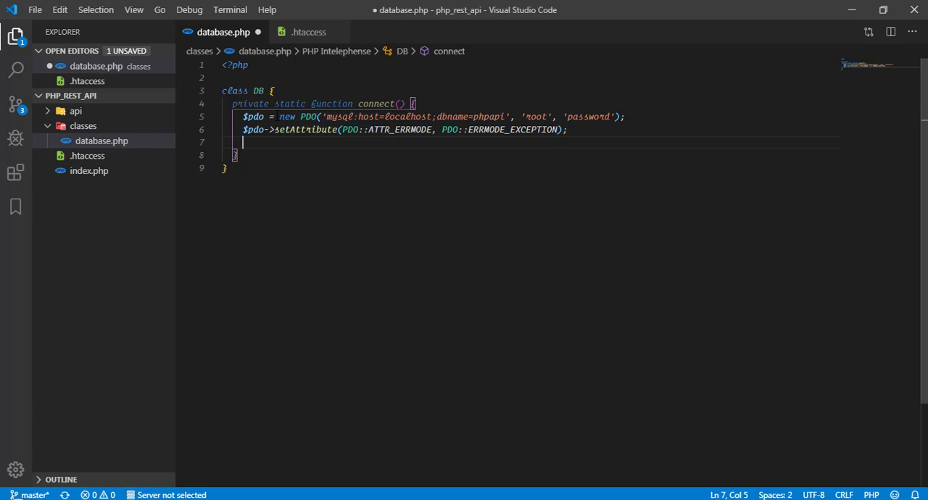
pyautogui.write('return $')
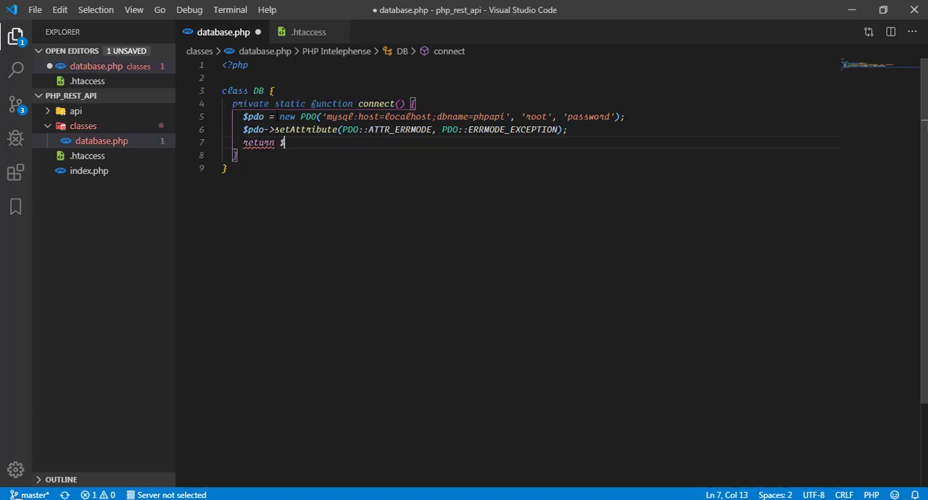
pyautogui.write('pdo;')
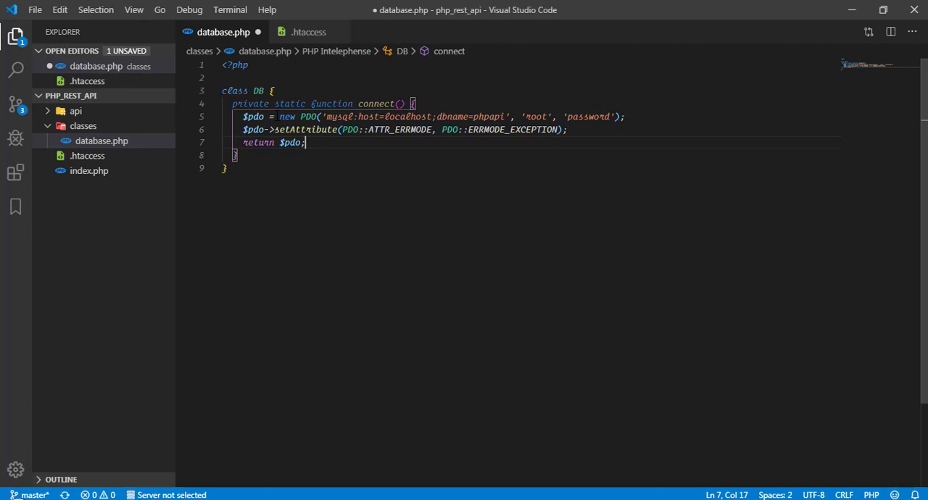
pyautogui.press('Enter')
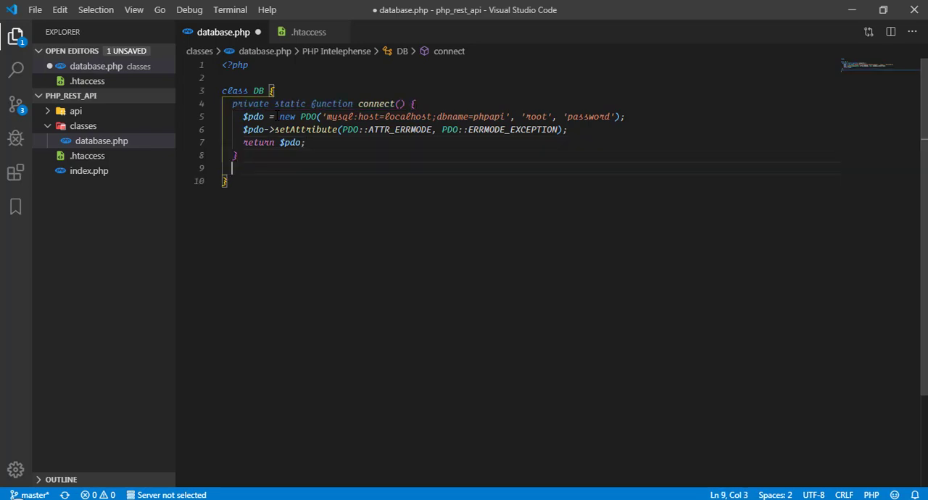
# - Declare public static function query($query, $params = []) below connect()
pyautogui.press('enter')
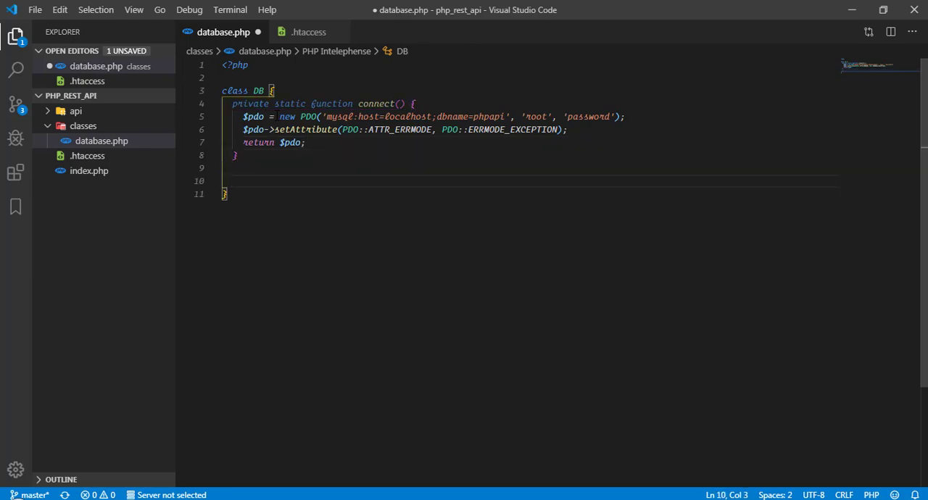
pyautogui.write('pu')
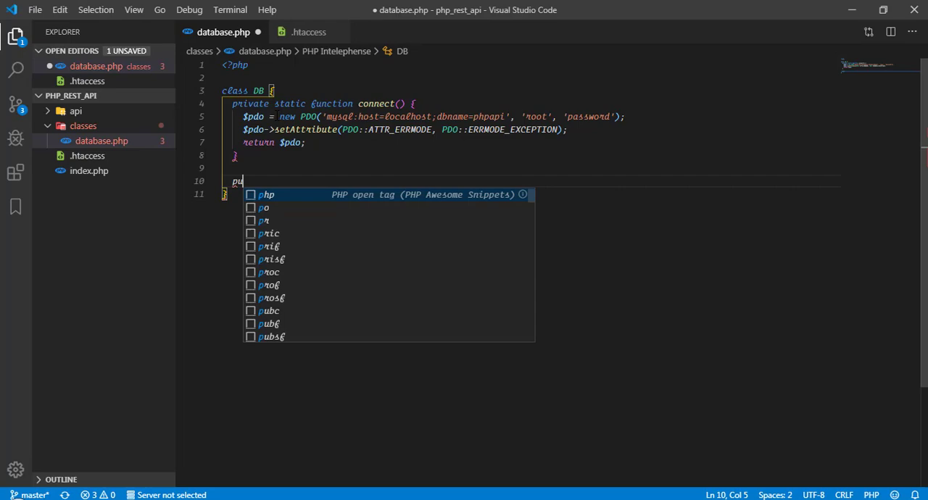
pyautogui.write('blic static function query($query,')
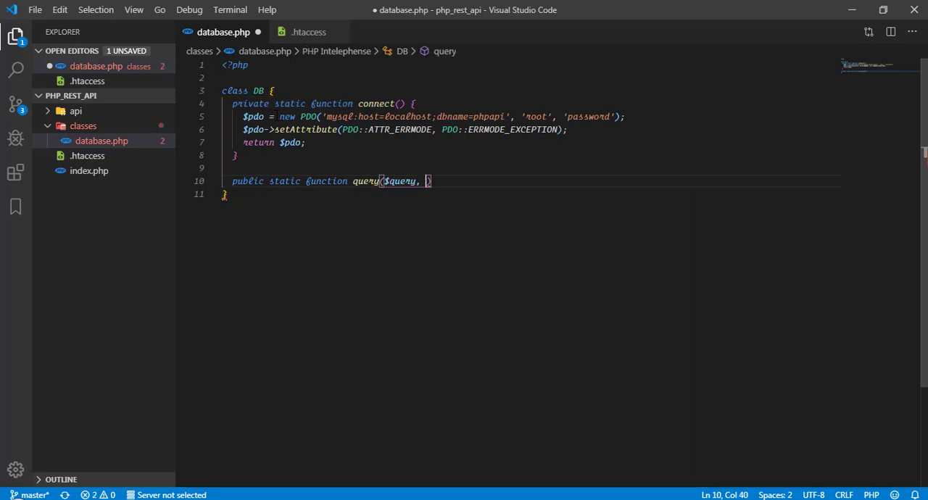
pyautogui.write('$params =')
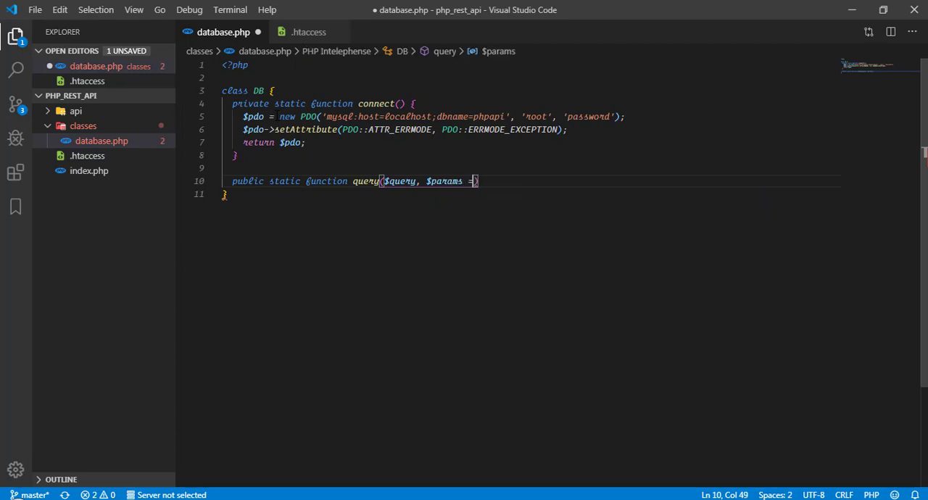
pyautogui.write('[]')
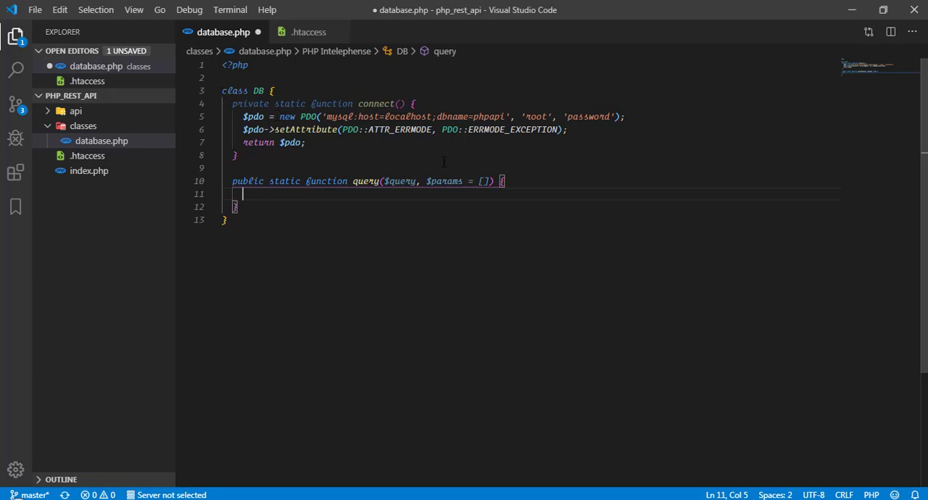
pyautogui.moveTo(444, 182)
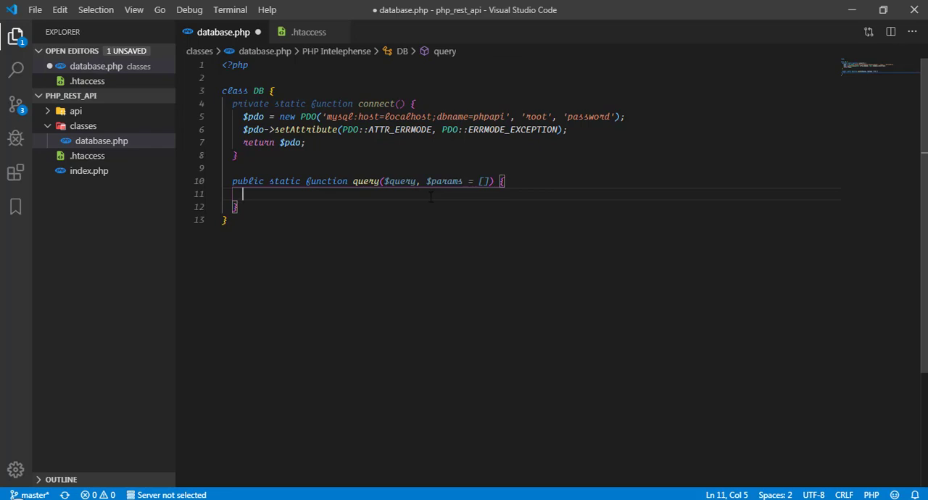
# - Set $stmt = self::connect()->prepare($query) and call $stmt->execute($params)
pyautogui.write('$stmt = $')
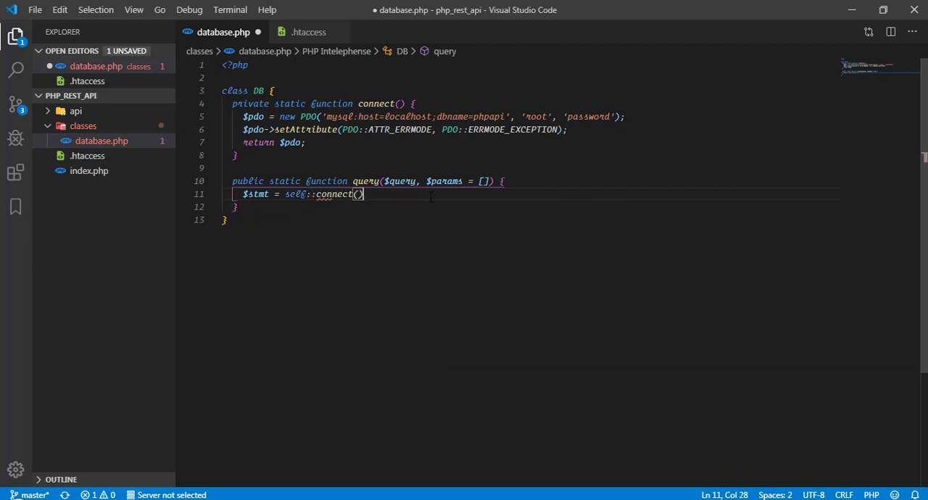
pyautogui.write('->')
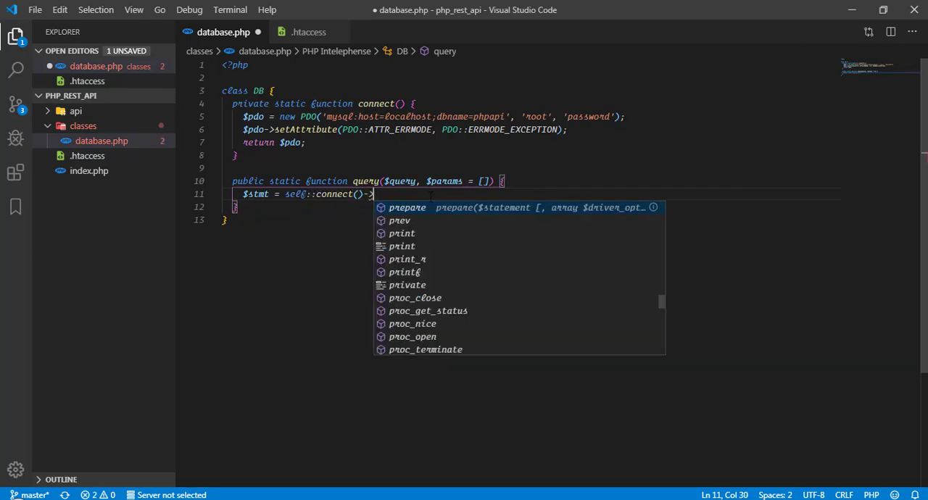
pyautogui.click(407, 207)
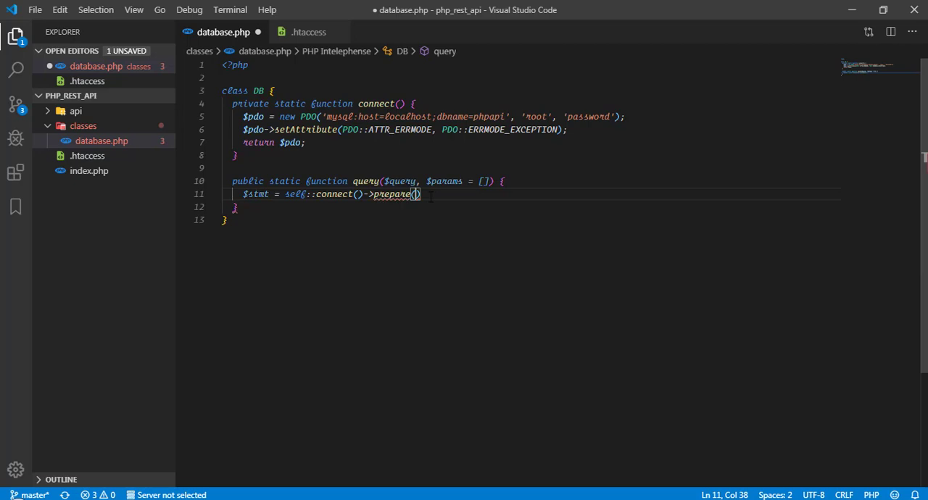
pyautogui.write('$query')
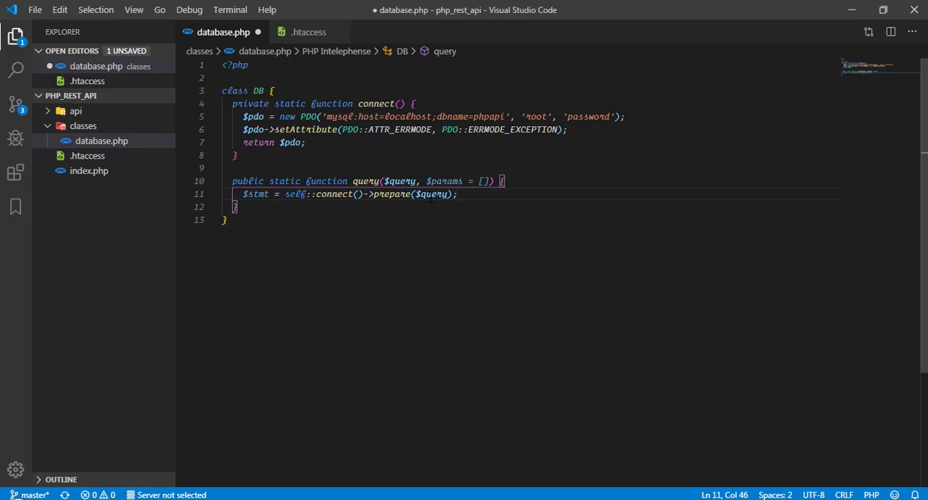
pyautogui.write('$stmt->execute(')
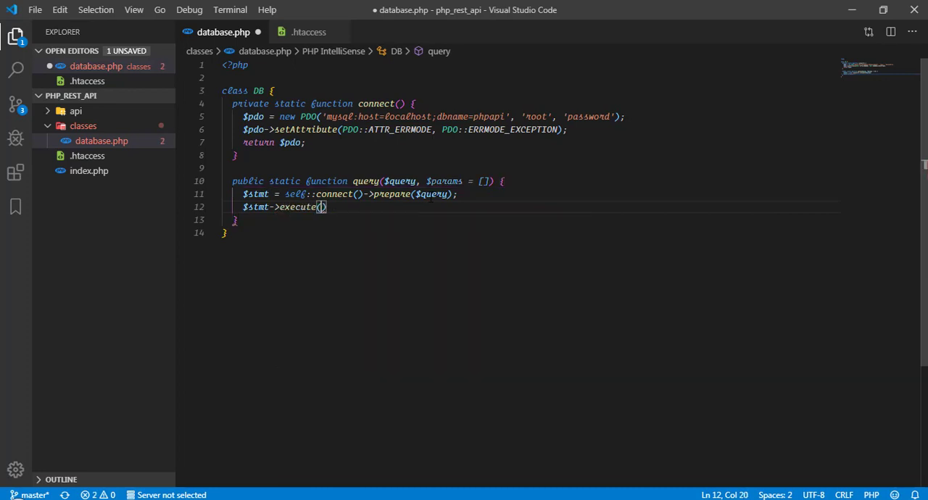
pyautogui.write(';')
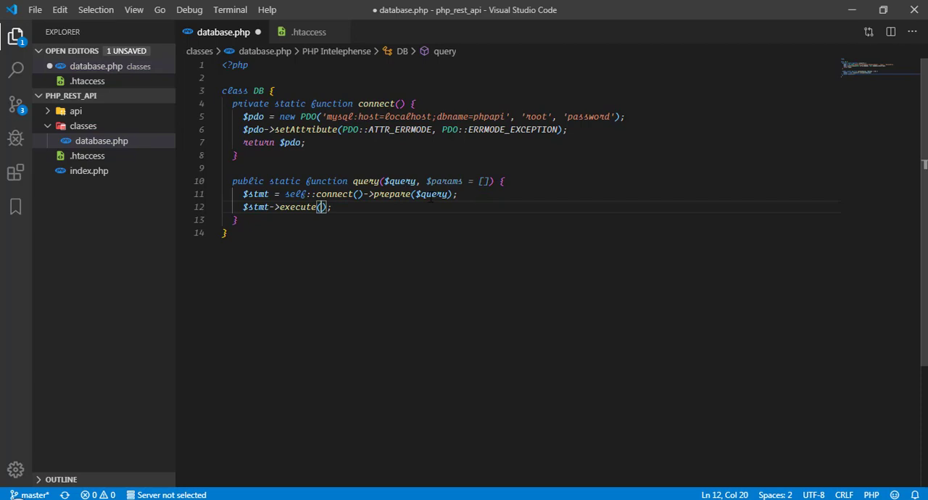
pyautogui.write('$params')
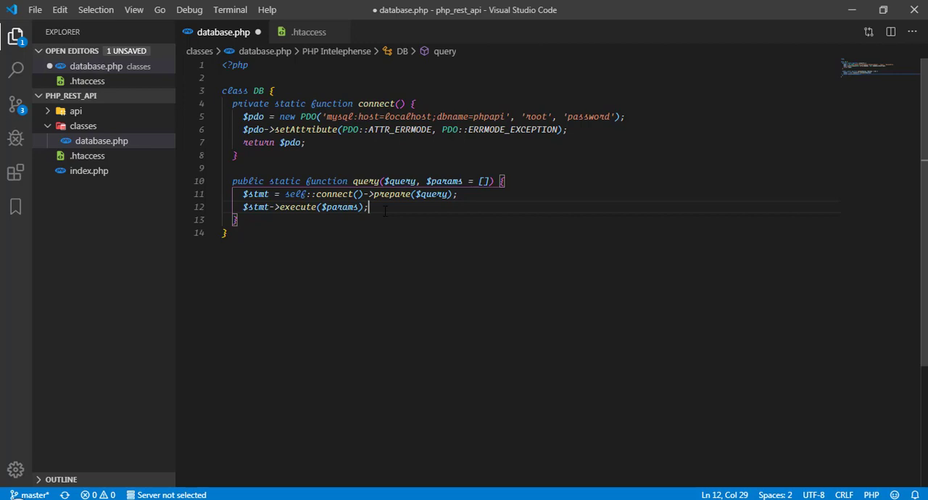
# - Begin an if testing whether explode(' ', $params)[0] equals 'SELECT'
pyautogui.write('if(')
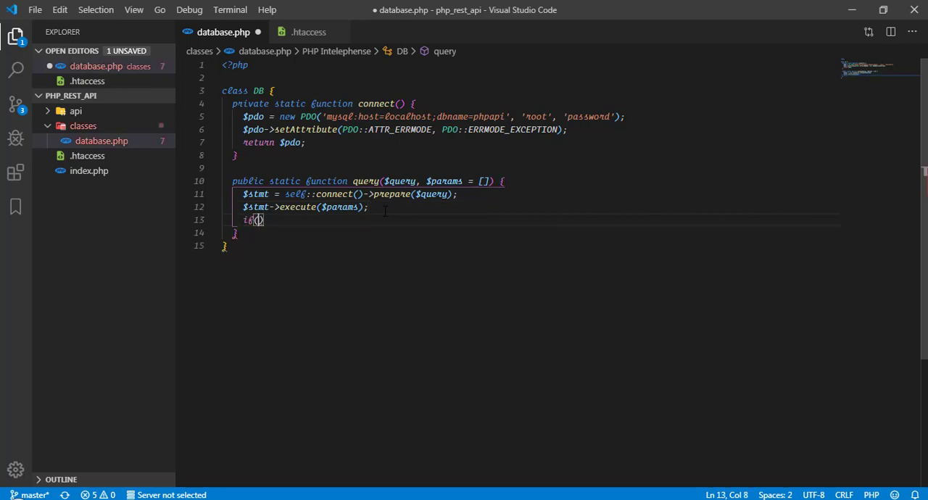
pyautogui.write('e')
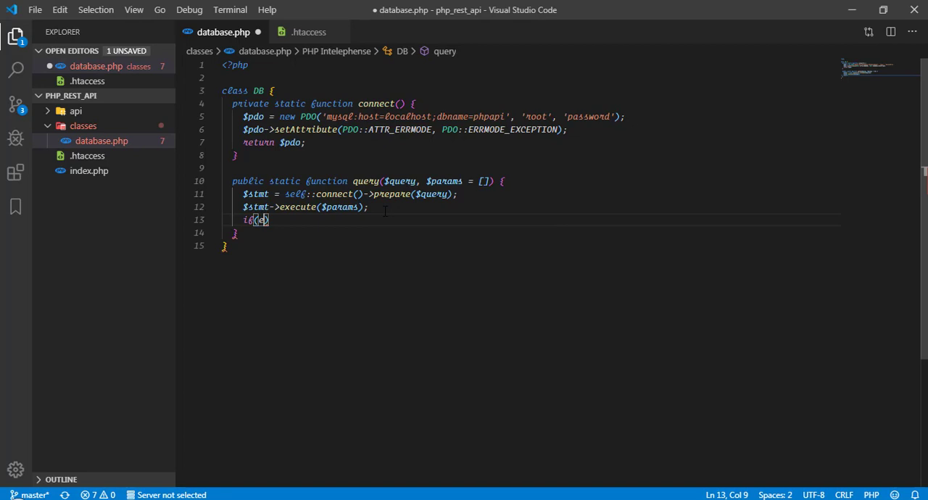
pyautogui.write('explode(')
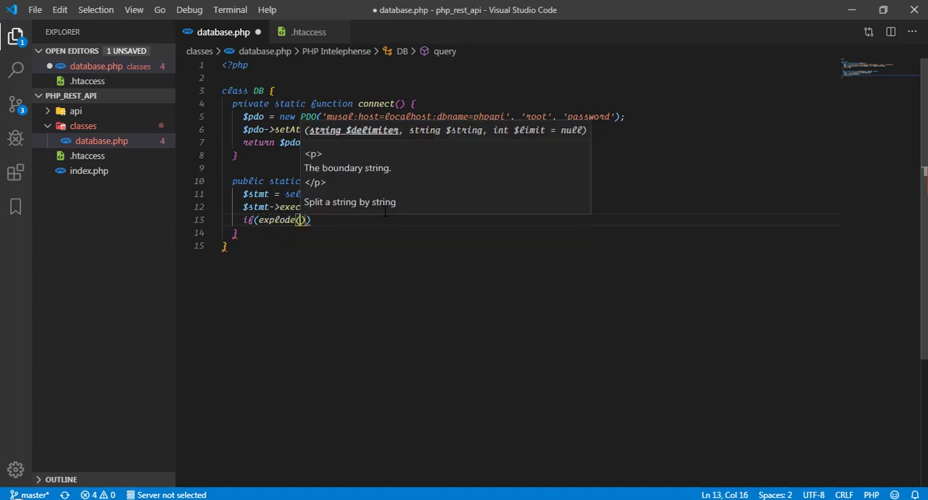
pyautogui.write("' ', $")
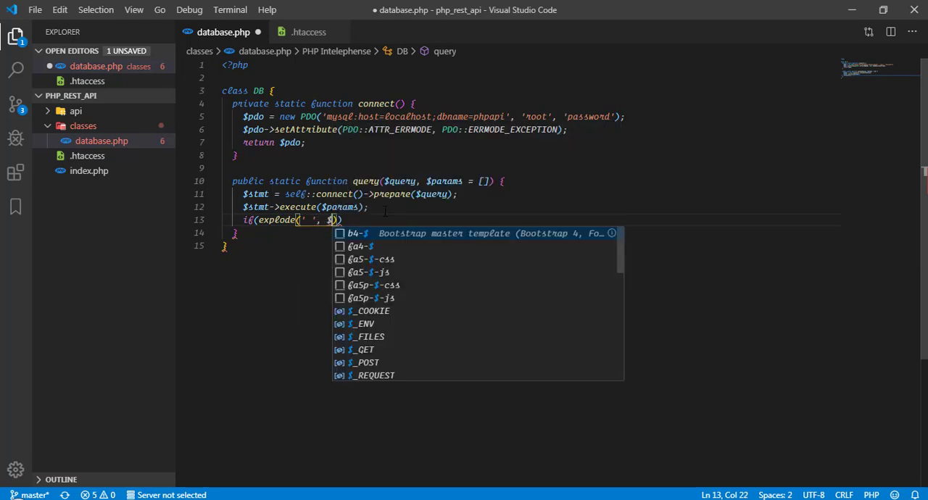
pyautogui.write('params')
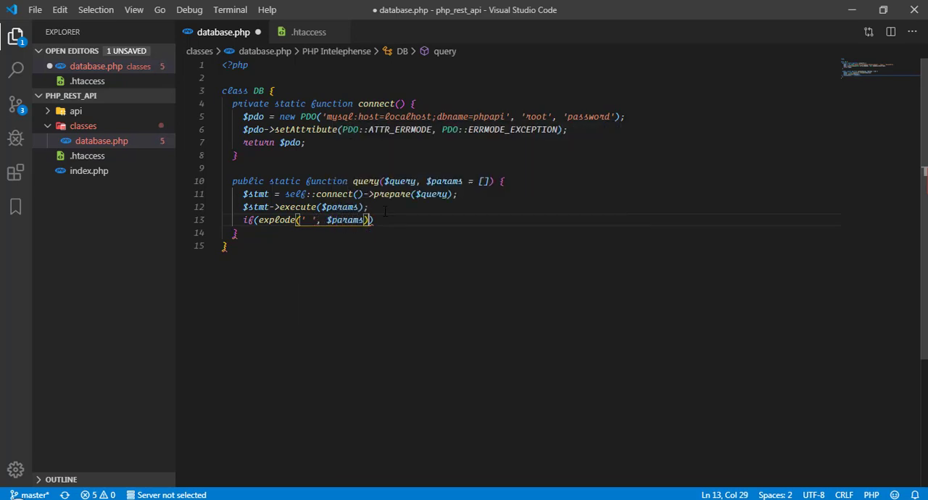
pyautogui.write("[0] == 'SELECT")
pyautogui.write('retur')
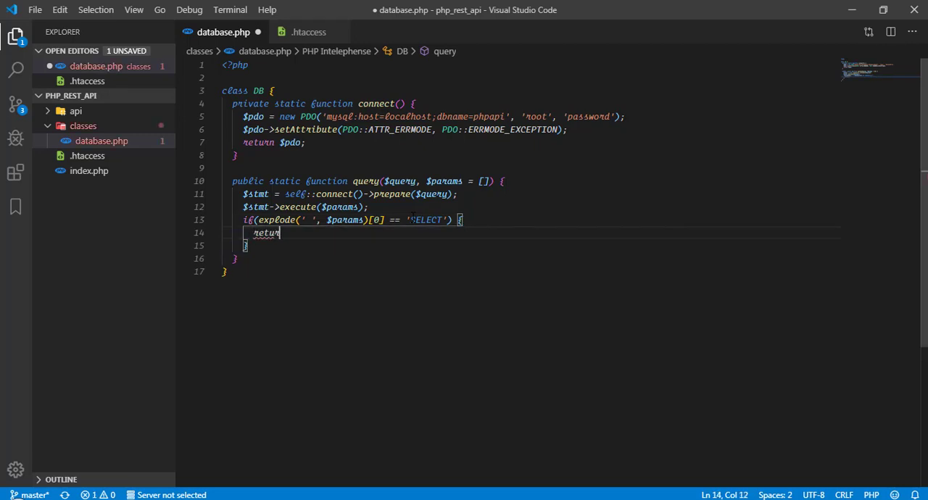
# - Replace the partial return with $data = $stmt->fetchAll(PDO::FETCH_OBJ);
pyautogui.press('BackSpace')
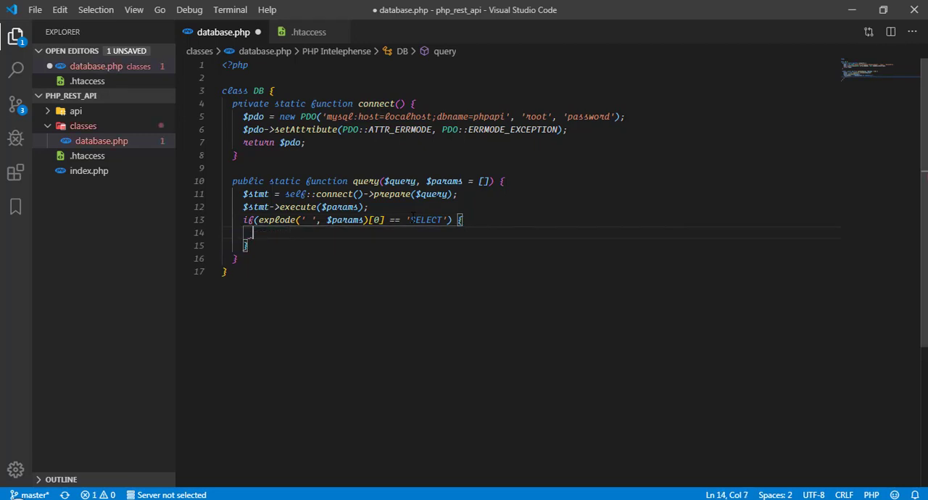
pyautogui.write('$data = $stmt->fetch(')
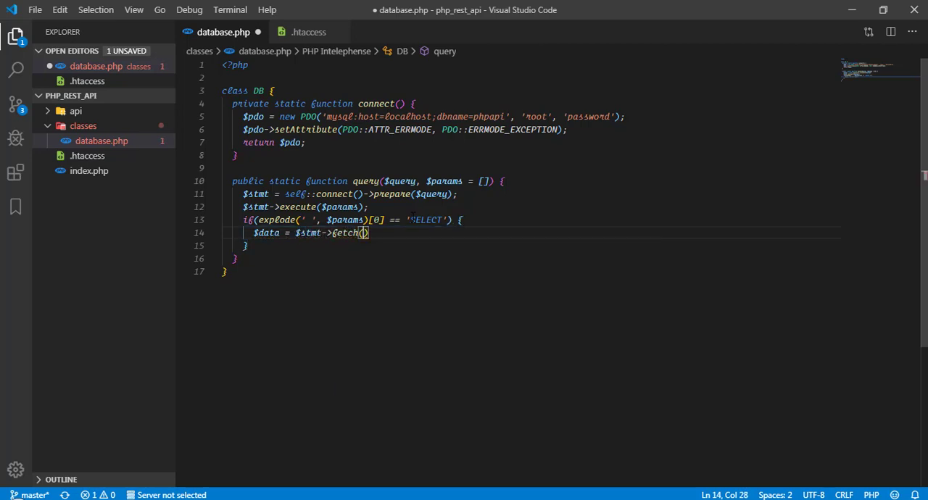
pyautogui.write('All')
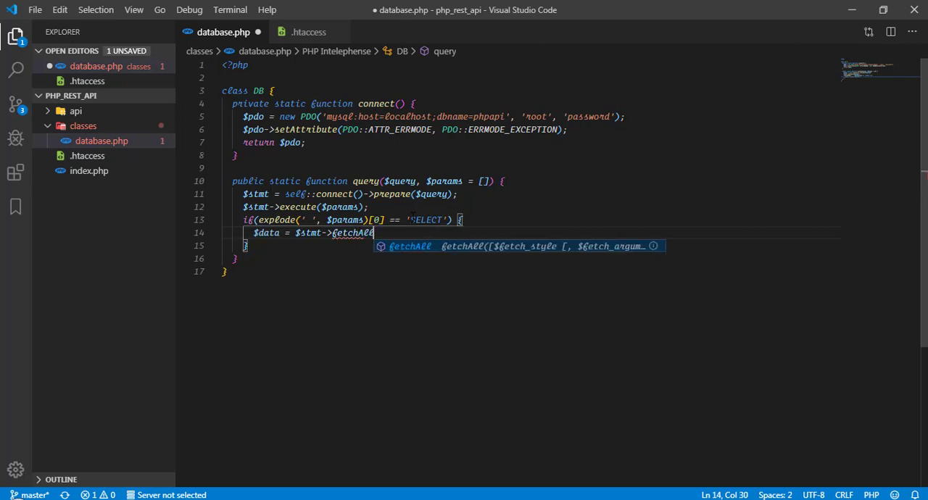
pyautogui.write('(PDO::')
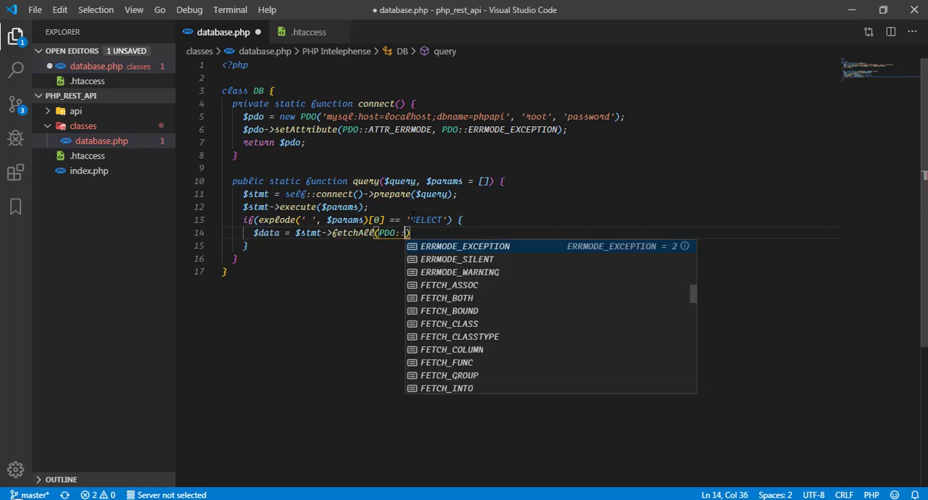
pyautogui.write('FETCH_OBJ')
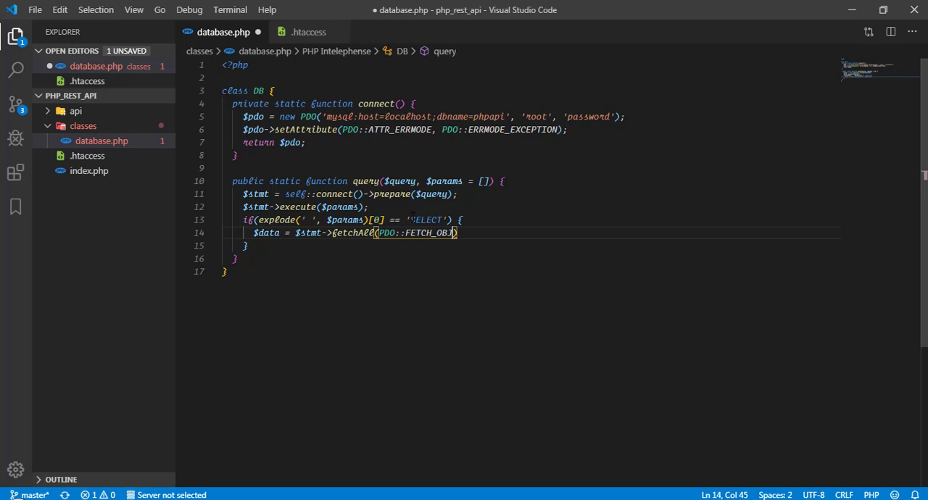
pyautogui.write(';')
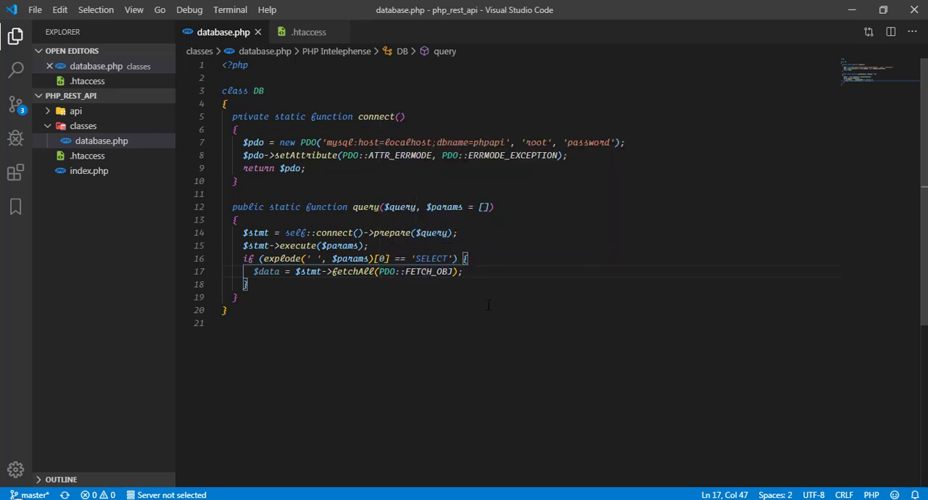
pyautogui.moveTo(523, 263)
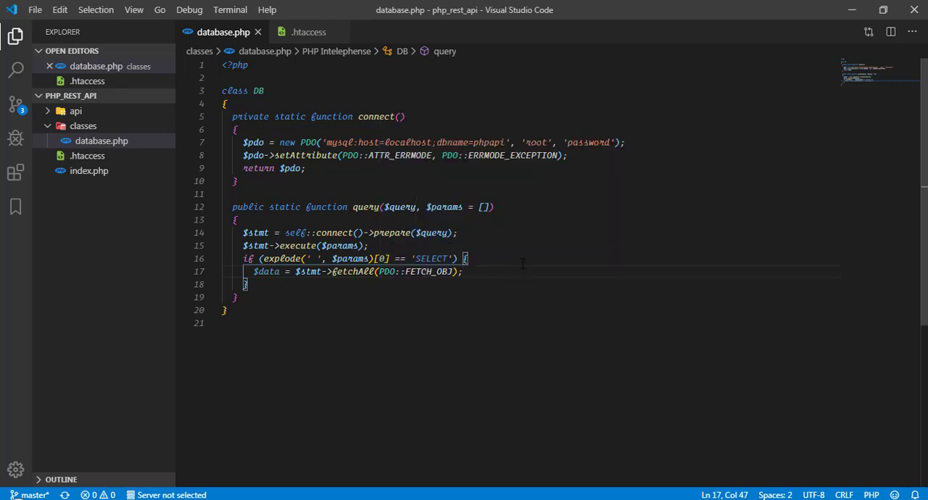
pyautogui.moveTo(415, 342)
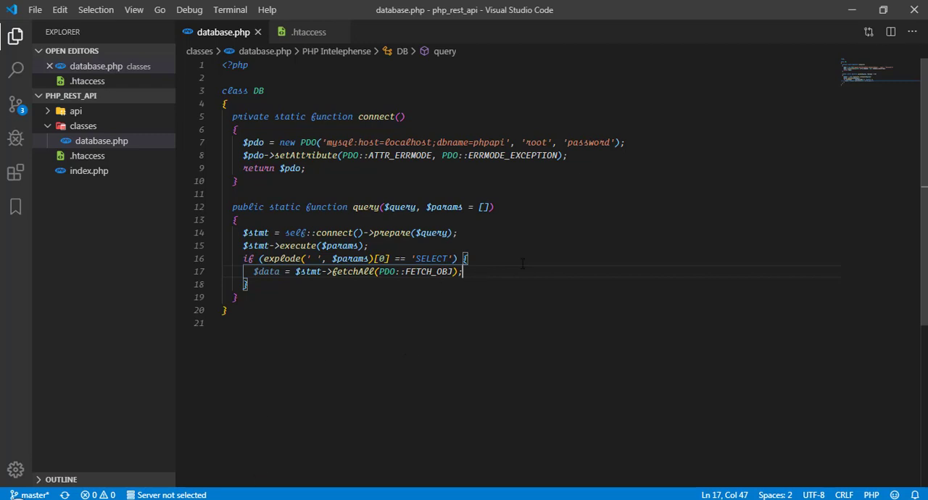
pyautogui.moveTo(454, 287)
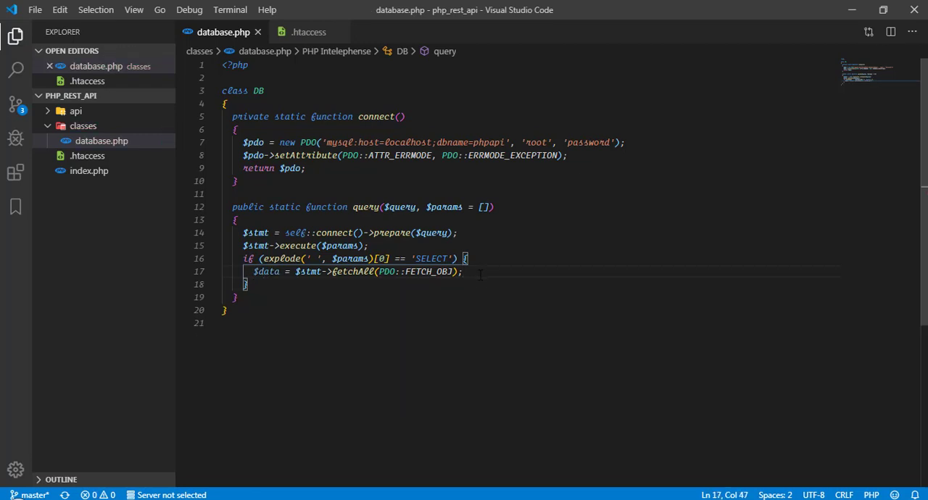
# - Start typing return $data in the SELECT branch of query()
pyautogui.write('return $d')
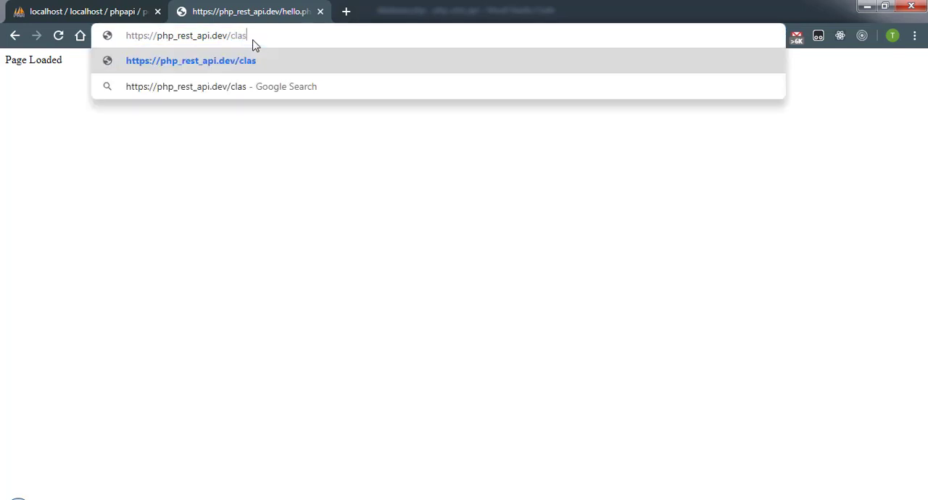
# - Enter php_rest_api.dev/classes/d in the Chrome address bar, heading toward database.php
pyautogui.write('ses/d')
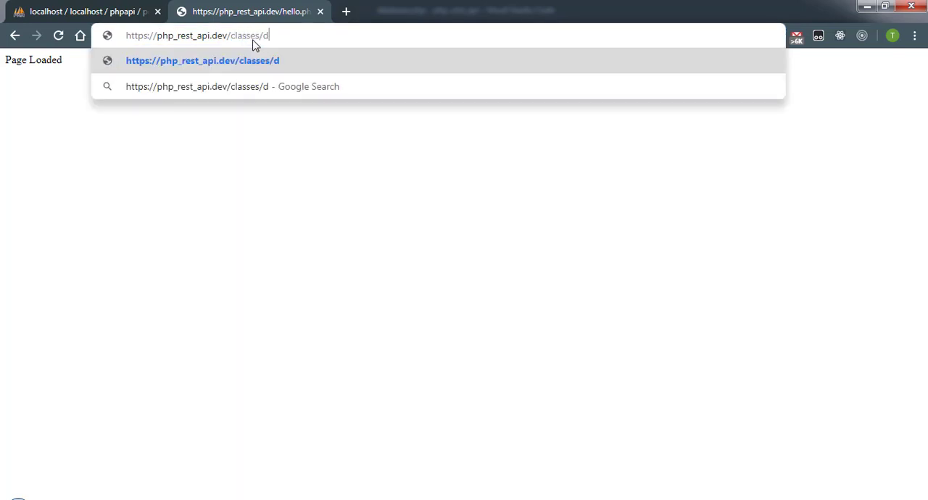